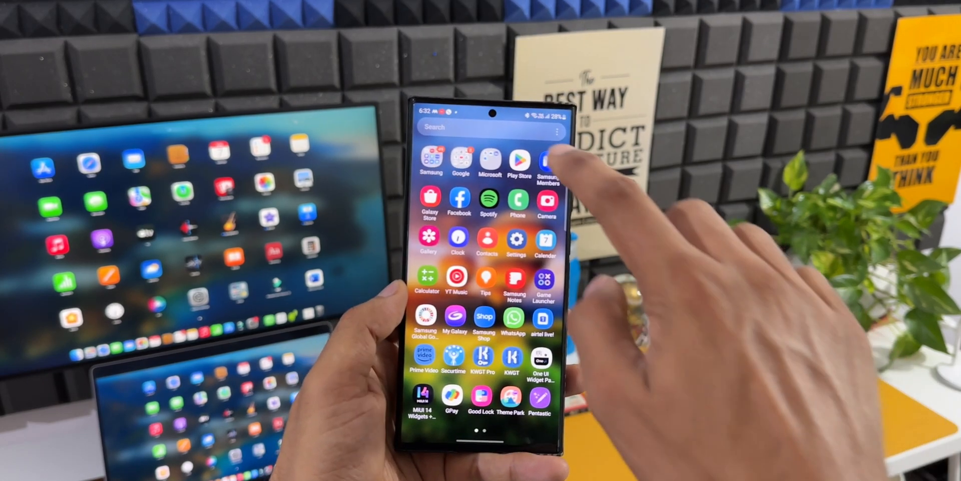
Launch Samsung Members from the app drawer to reach its Discover page.
click(546, 162)
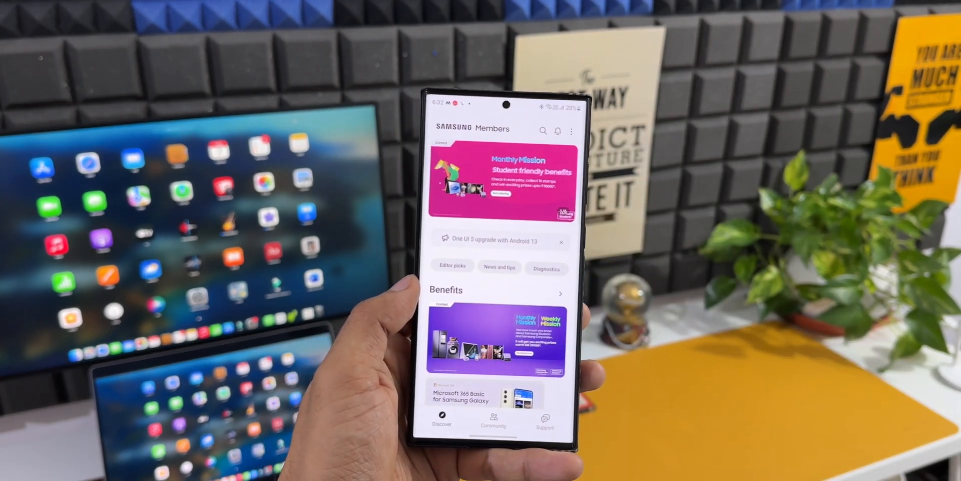
scroll(down, 3)
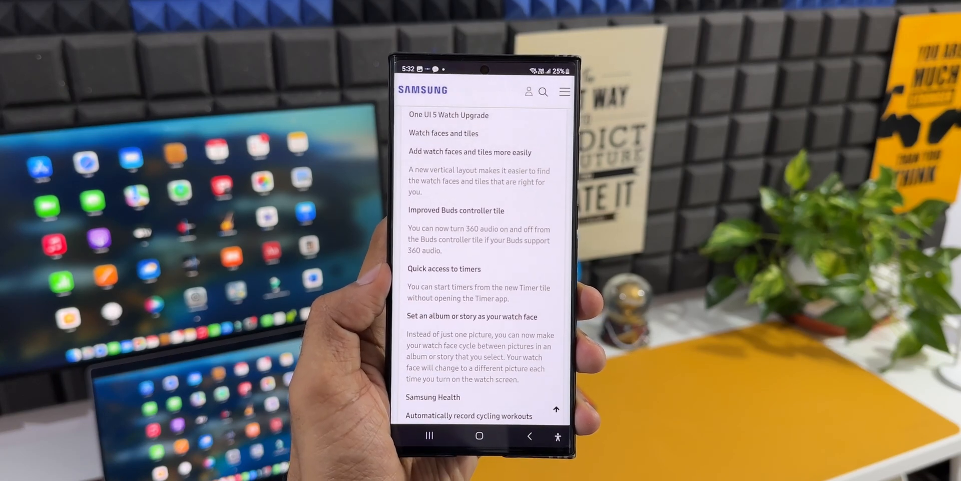
Scroll the One UI 5 Watch notes to the Samsung Health and Backup and restore sections.
scroll(down, 3)
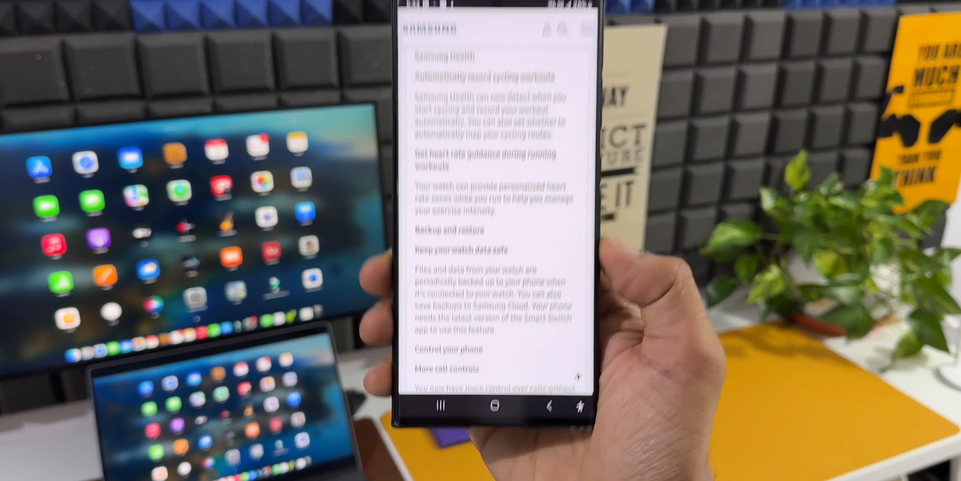
Scroll on to More call controls and Additional changes such as multiple timers and emergency medical info.
scroll(down, 3)
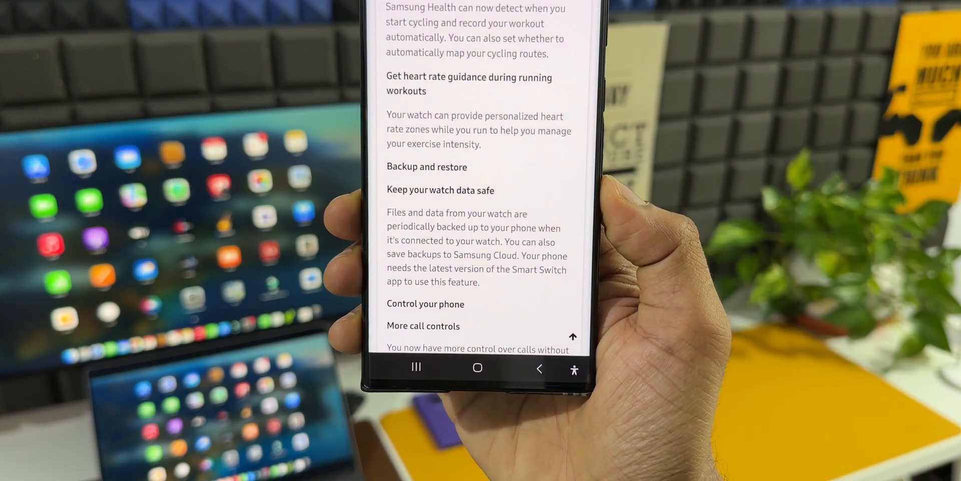
scroll(down, 3)
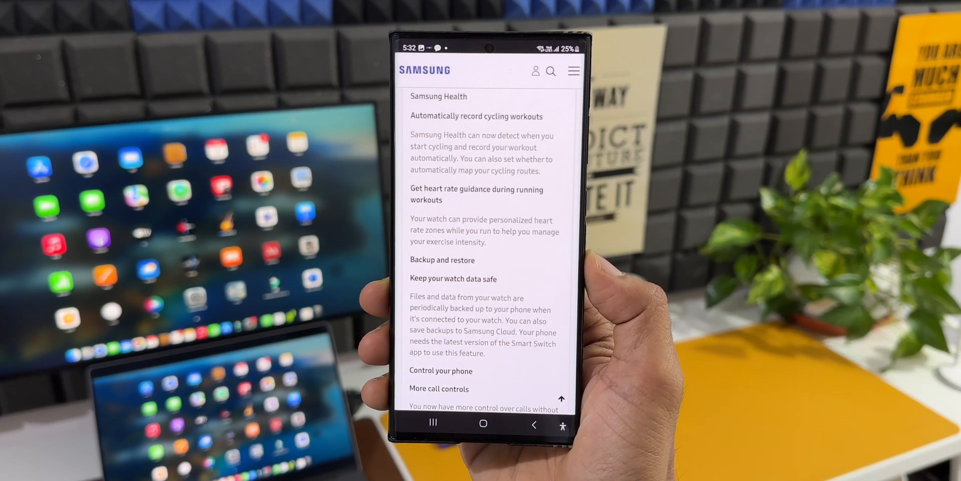
scroll(down, 3)
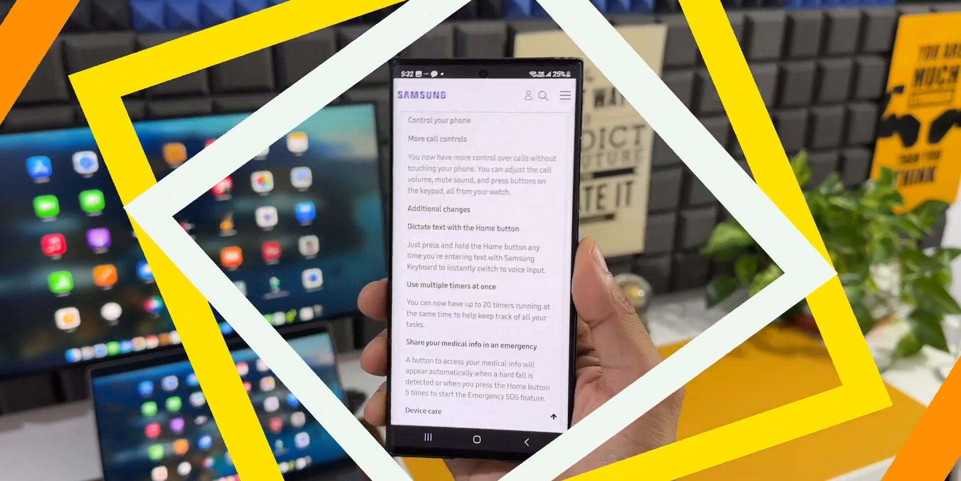